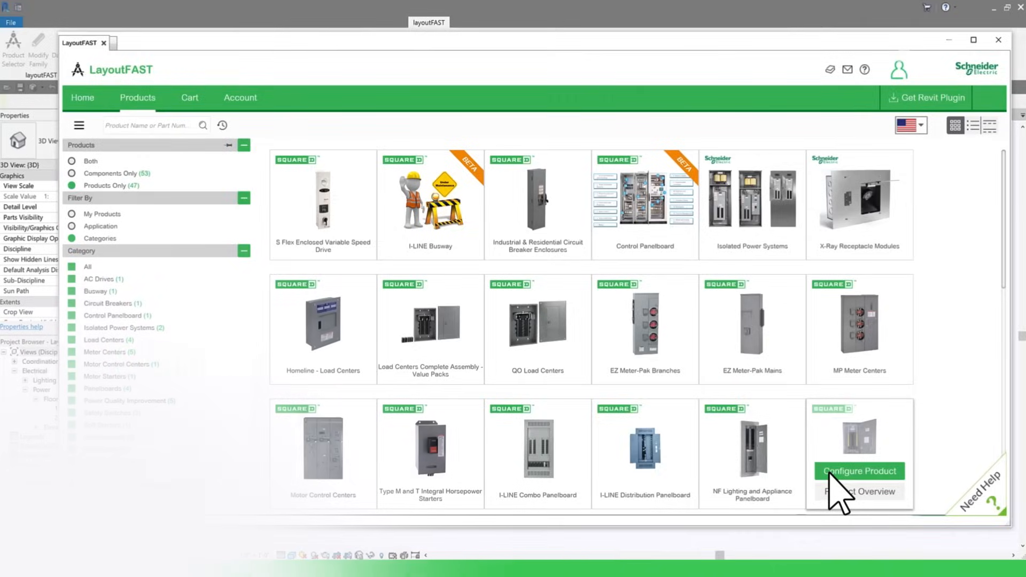
Step: Configure the Square D panelboard from the LayoutFAST catalogue for placement in Revit
click(860, 470)
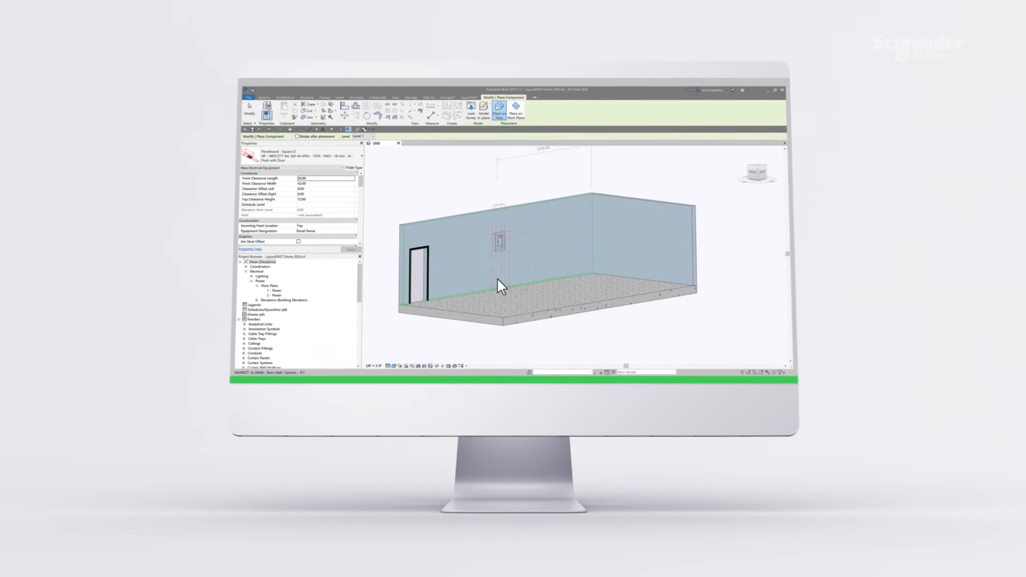
Step: Place the panelboard on the room wall and display the generated riser diagram view
click(497, 242)
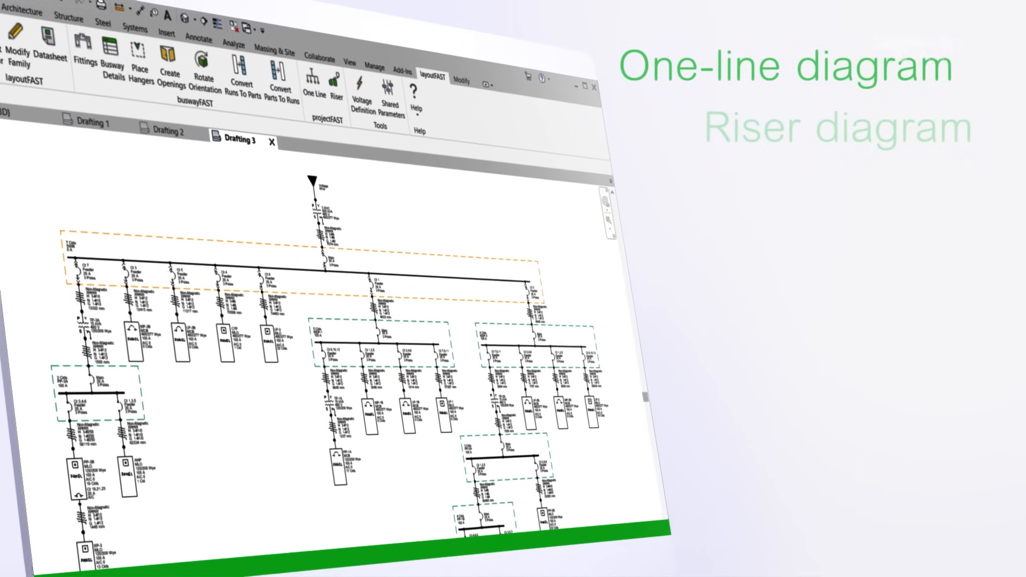
click(337, 79)
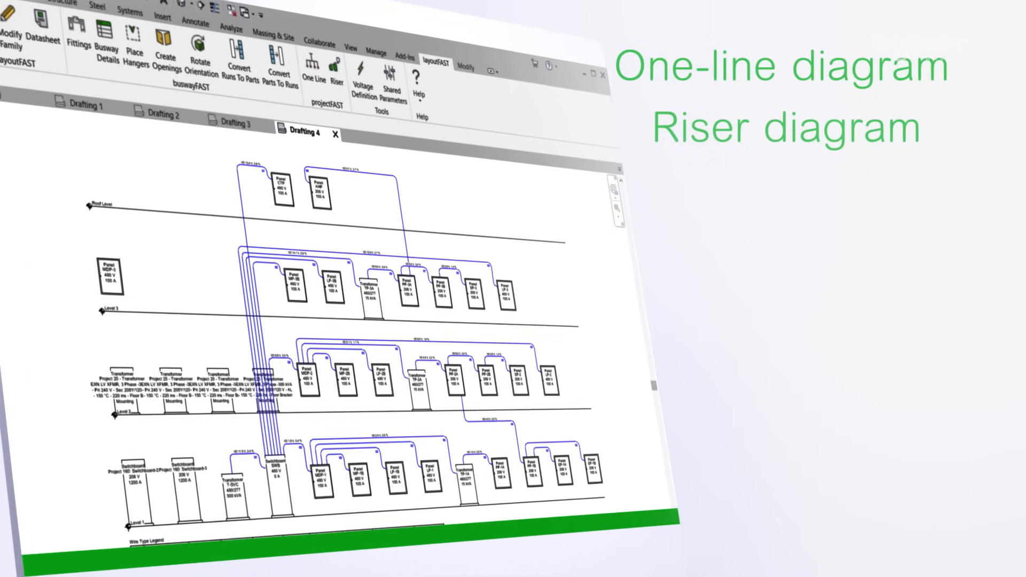